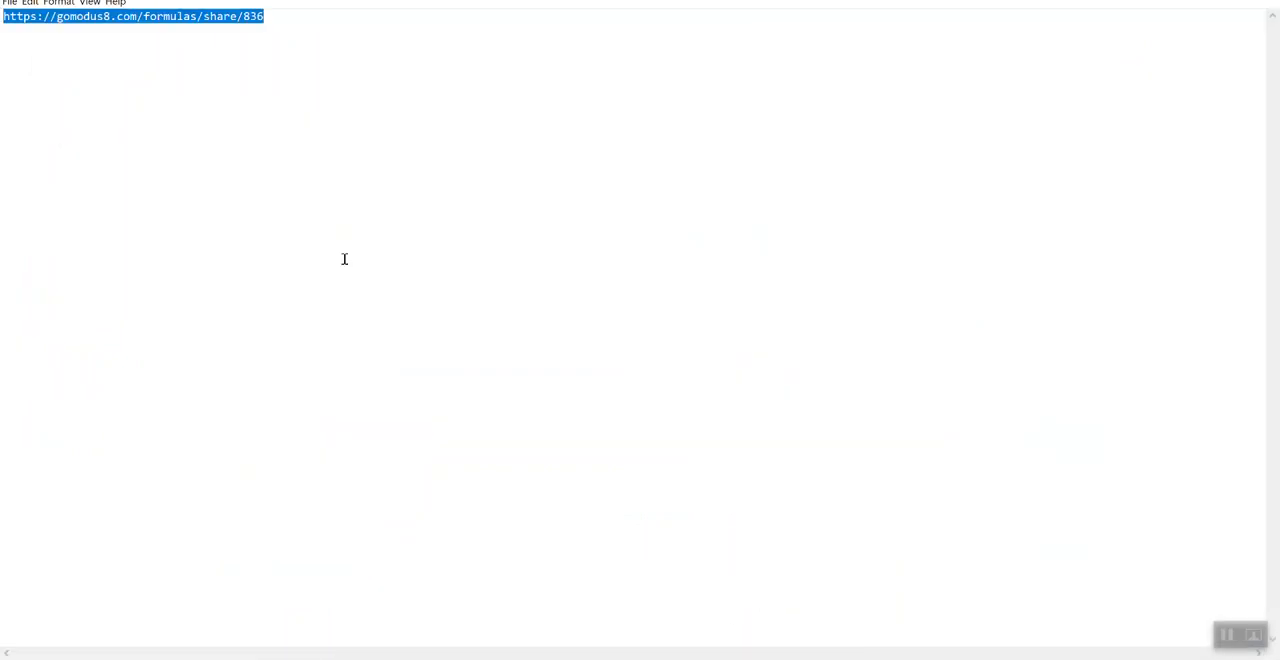
Copy the gomodus8 share link from Notepad via the right-click menu.
{"action": "right_click", "coordinate": [130, 26]}
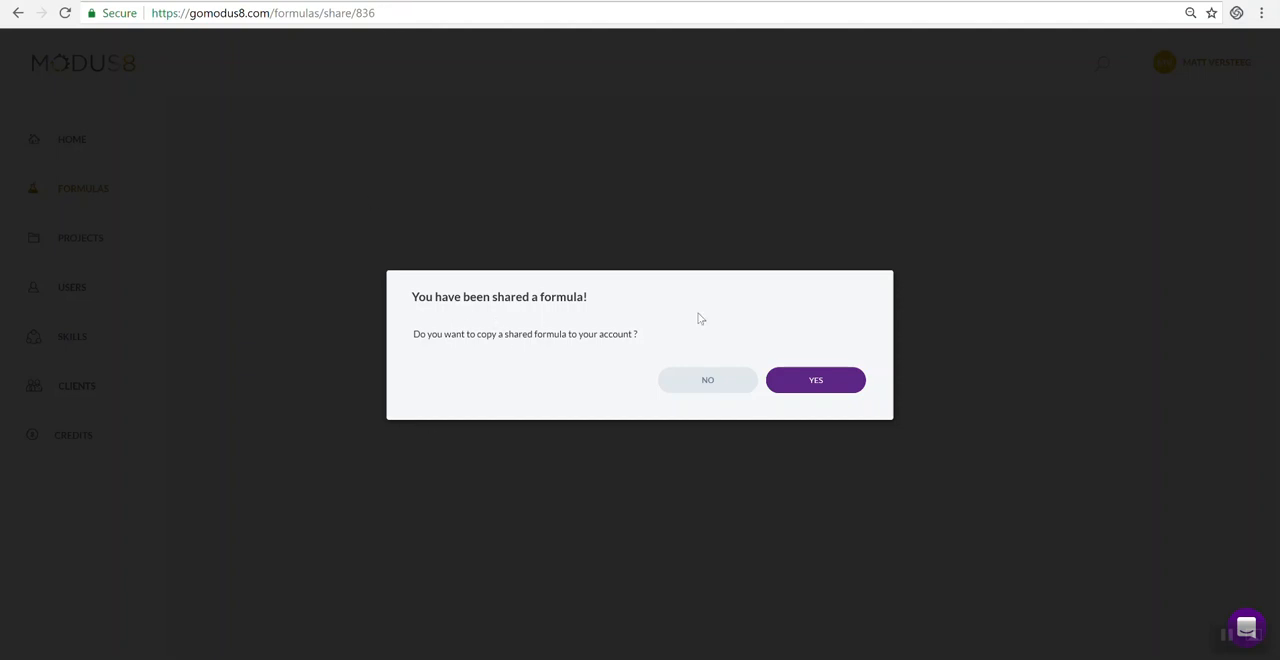
{"action": "mouse_move", "coordinate": [676, 338]}
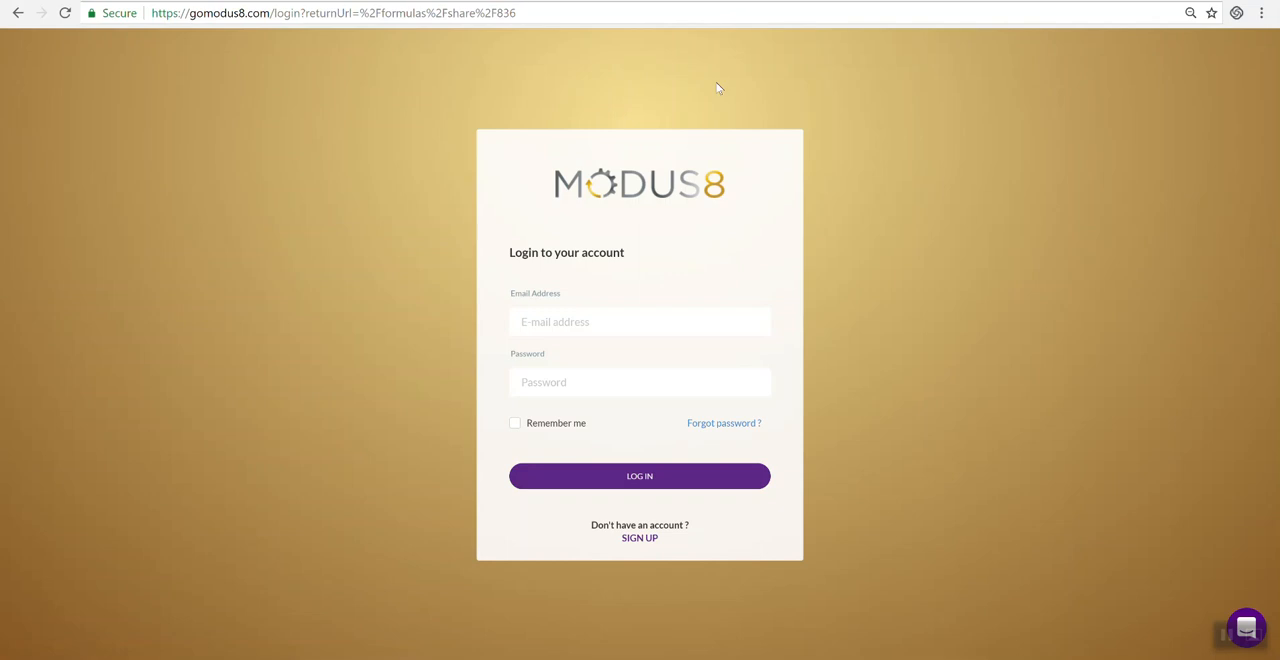
Sign in to Modus8 with the saved account email and password.
{"action": "left_click", "coordinate": [640, 320]}
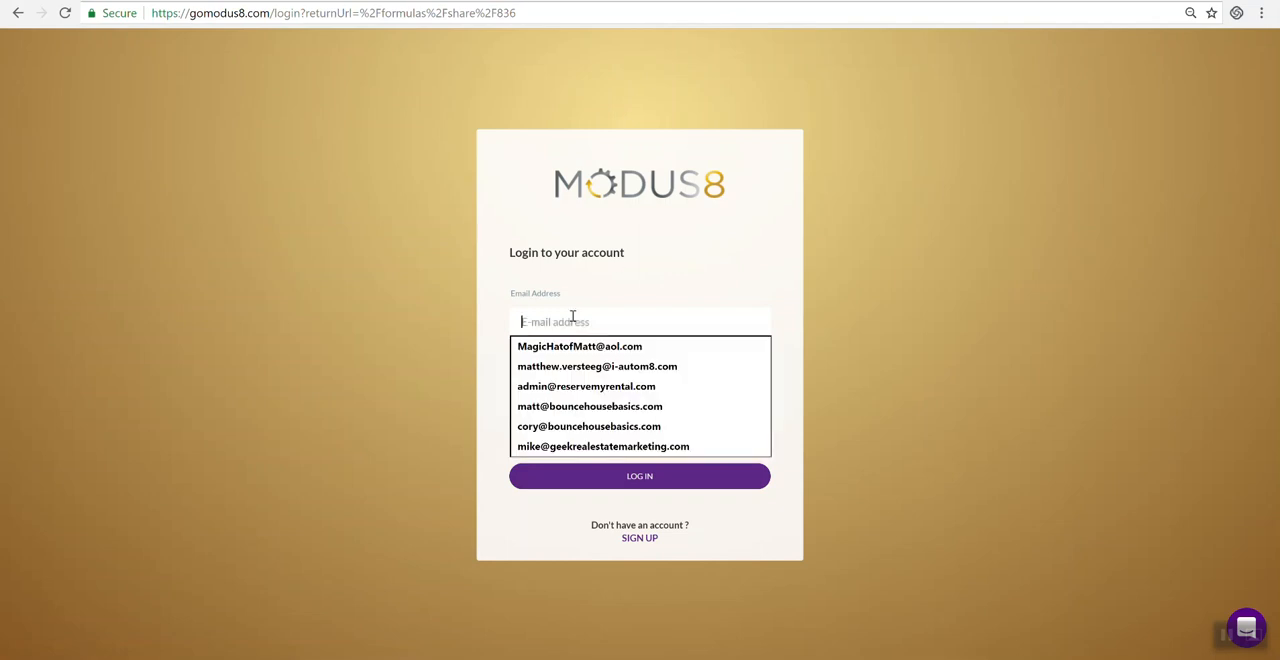
{"action": "left_click", "coordinate": [580, 346]}
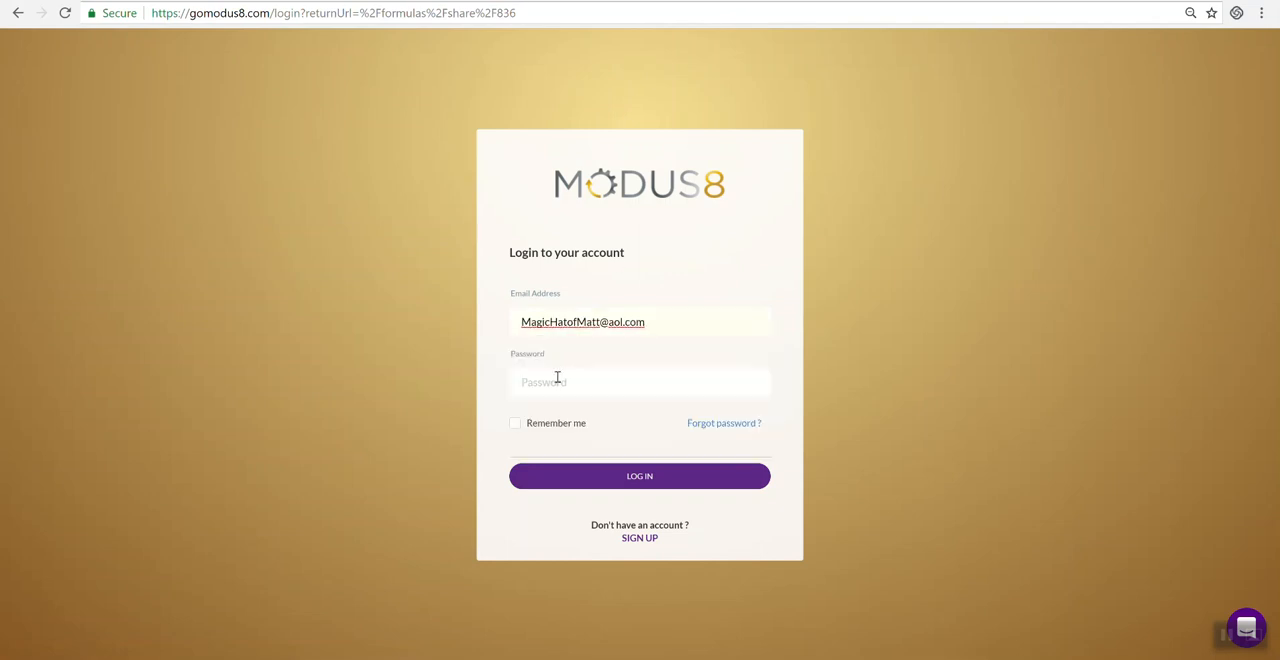
{"action": "type", "text": "••••••"}
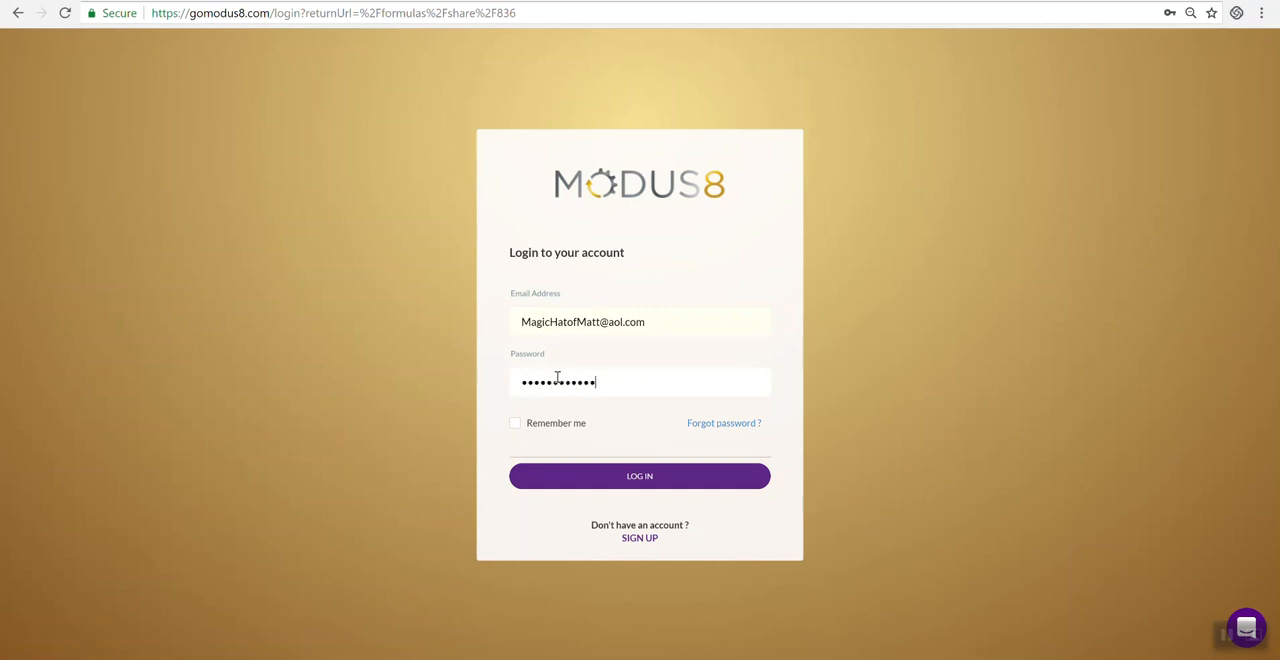
{"action": "key", "text": "Backspace"}
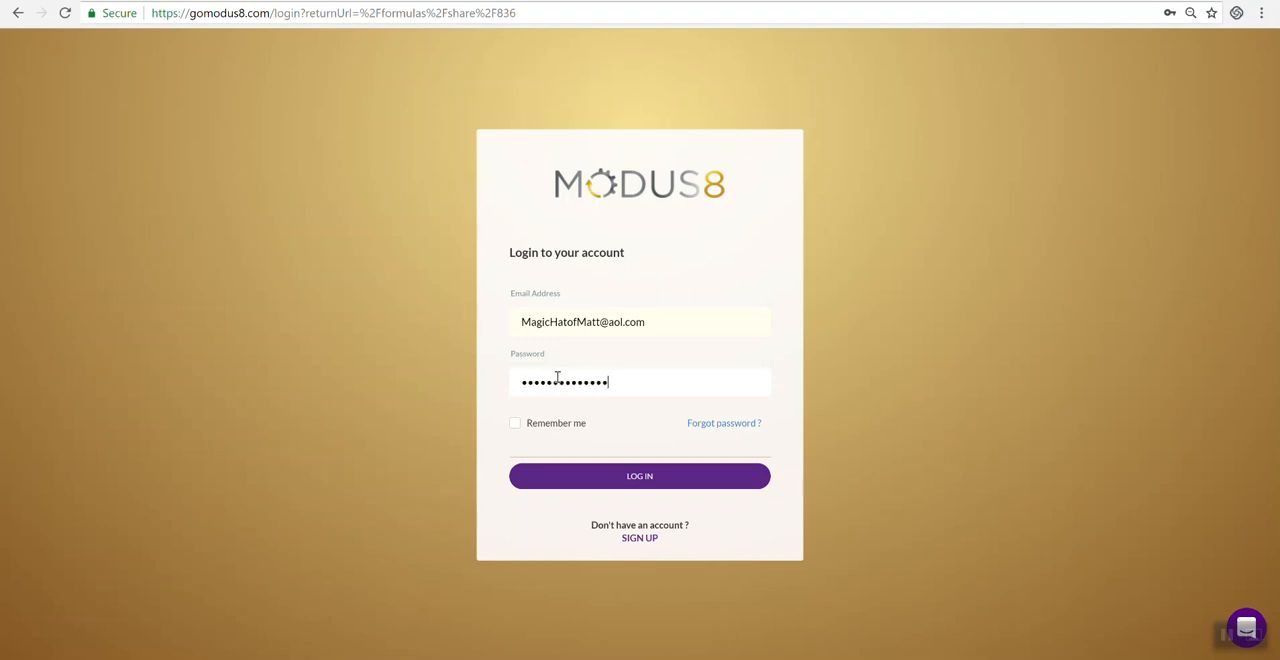
{"action": "left_click", "coordinate": [640, 476]}
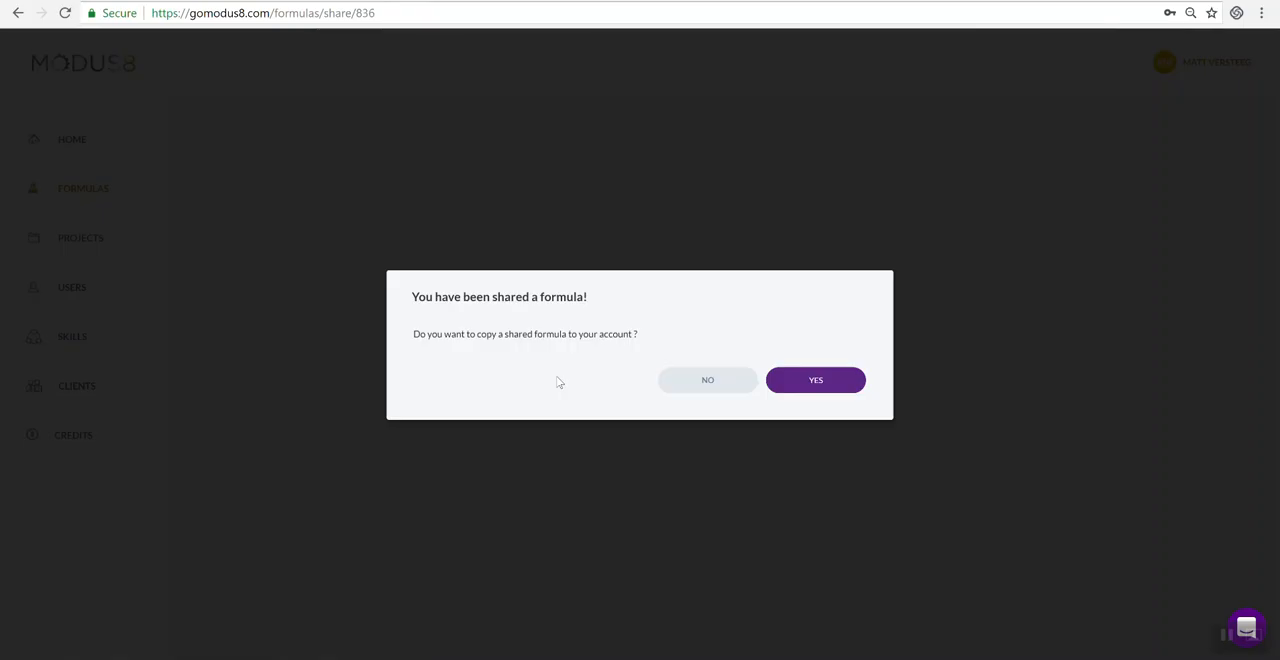
{"action": "mouse_move", "coordinate": [724, 360]}
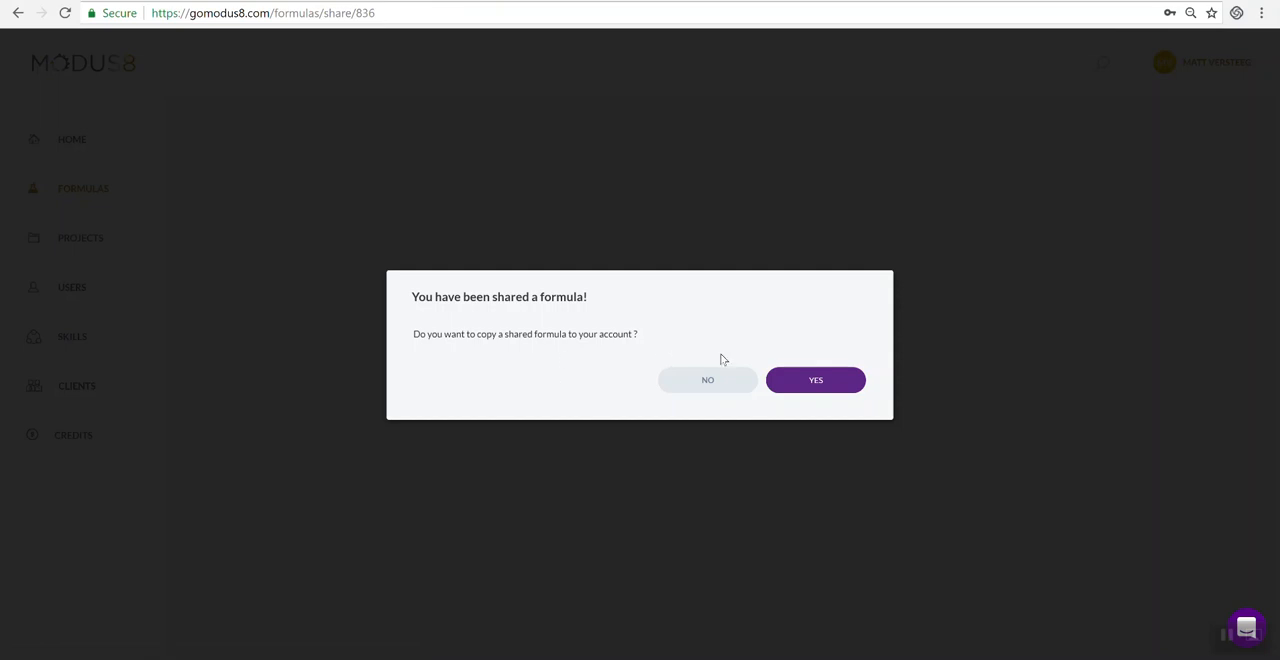
Accept copying the shared formula, then open 'Copying Google Photos URL' from the Formulas list.
{"action": "left_click", "coordinate": [814, 380]}
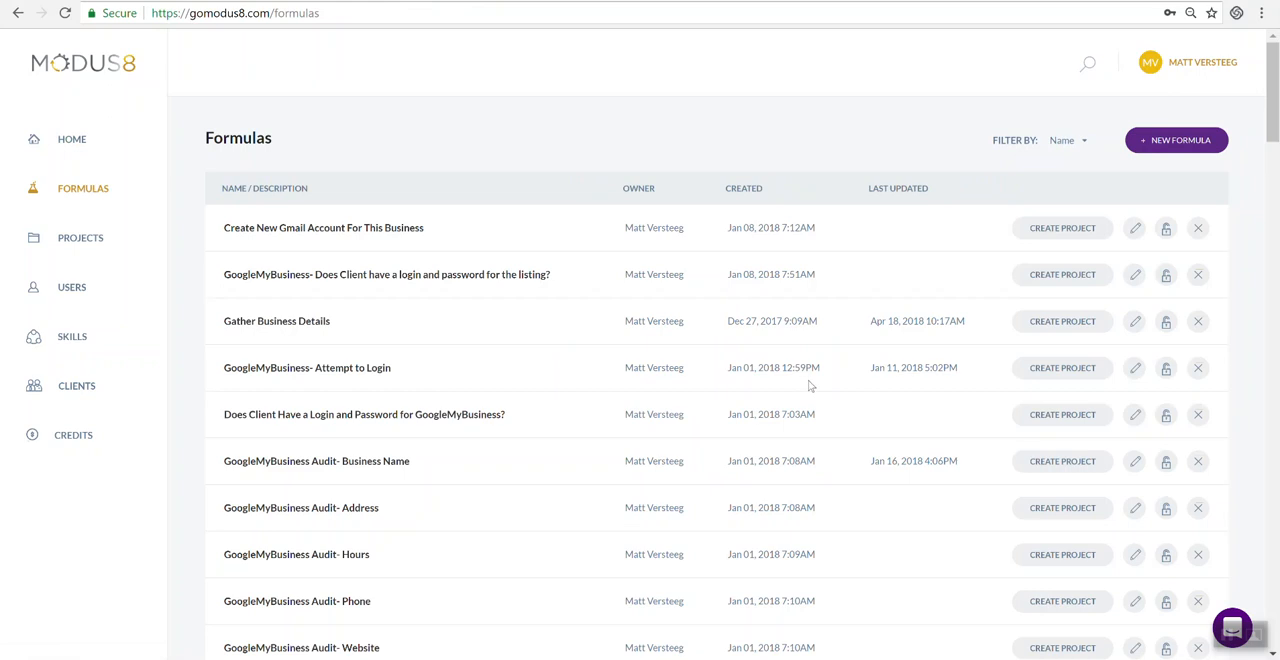
{"action": "scroll", "scroll_direction": "down", "scroll_amount": 3}
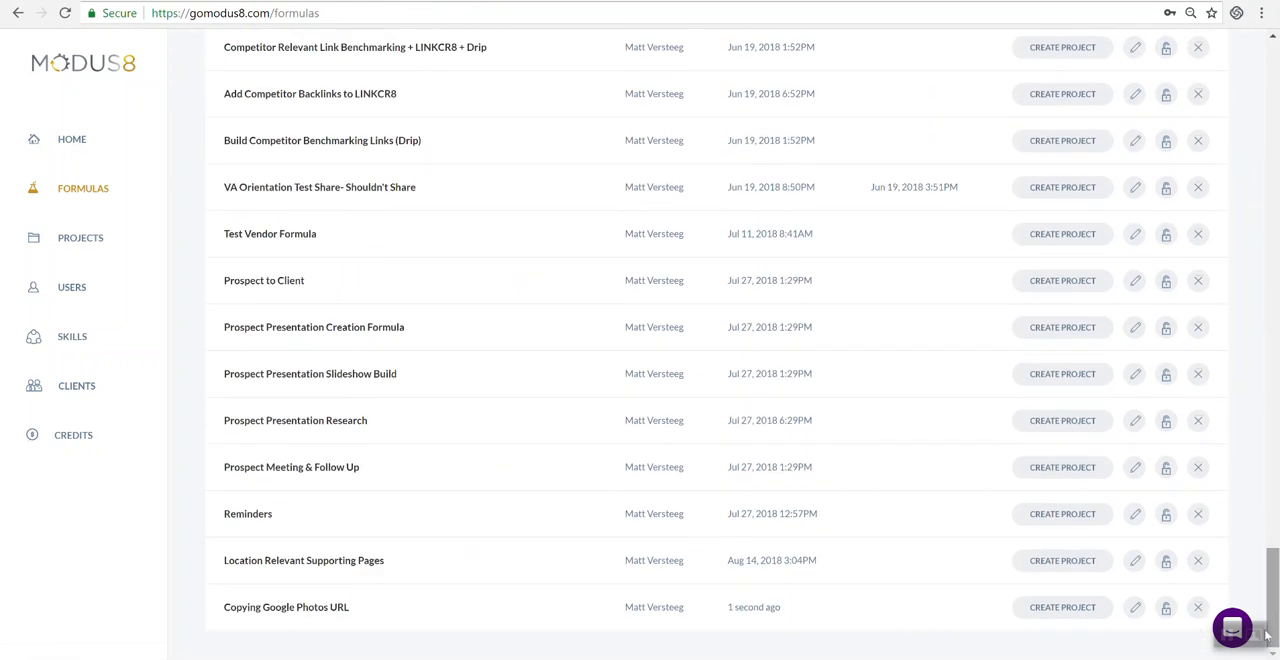
{"action": "mouse_move", "coordinate": [536, 616]}
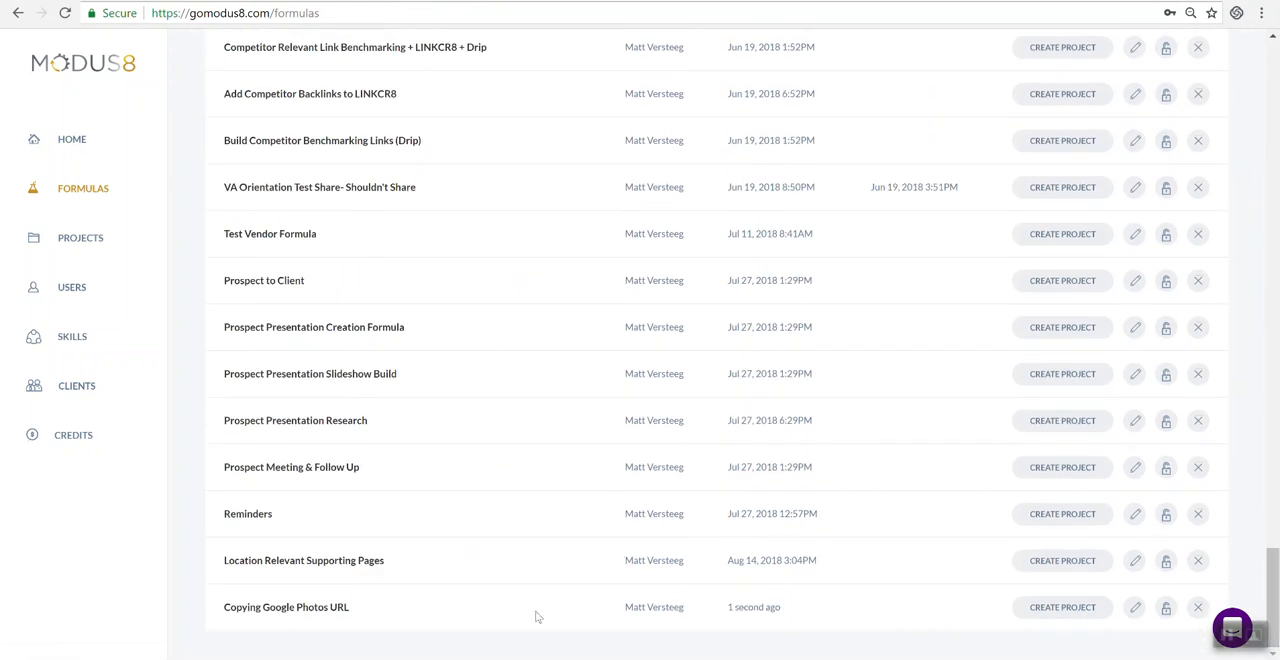
{"action": "mouse_move", "coordinate": [764, 636]}
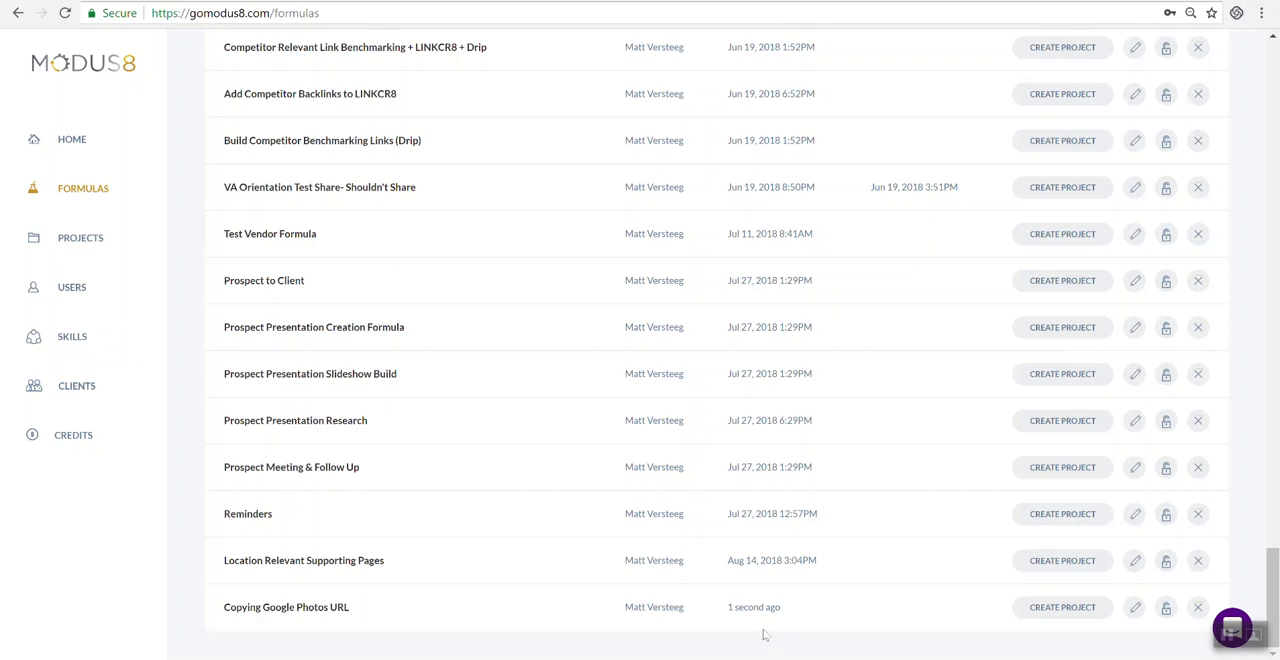
{"action": "left_click", "coordinate": [288, 608]}
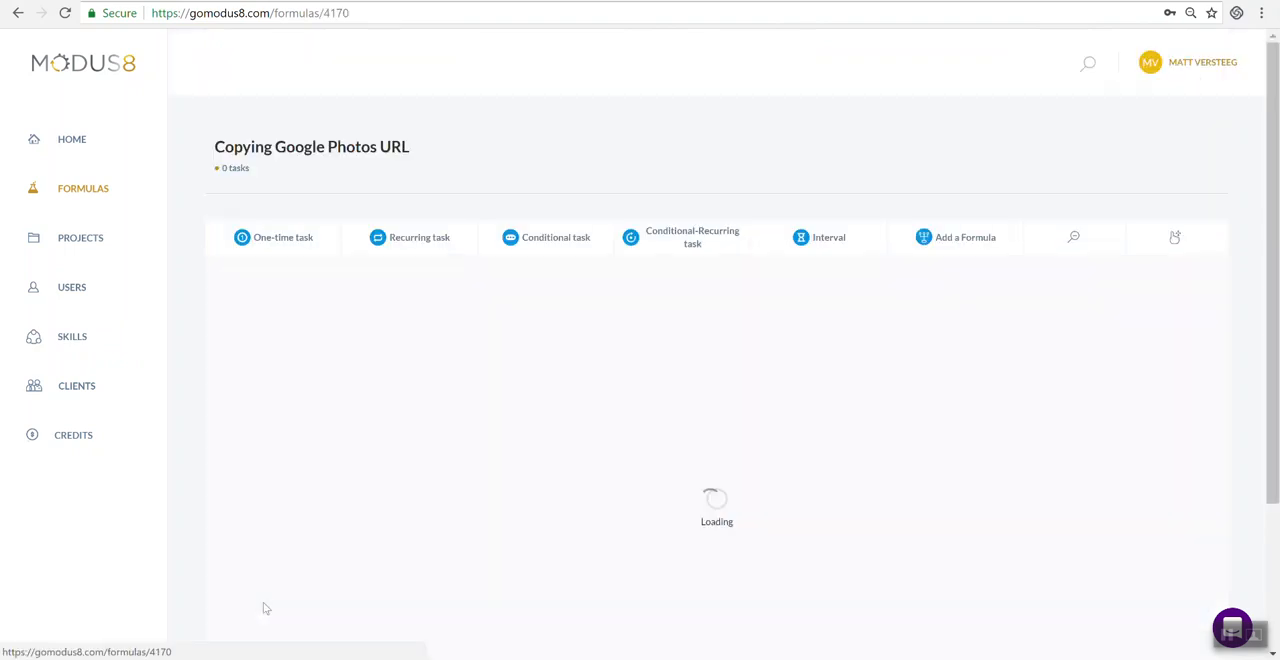